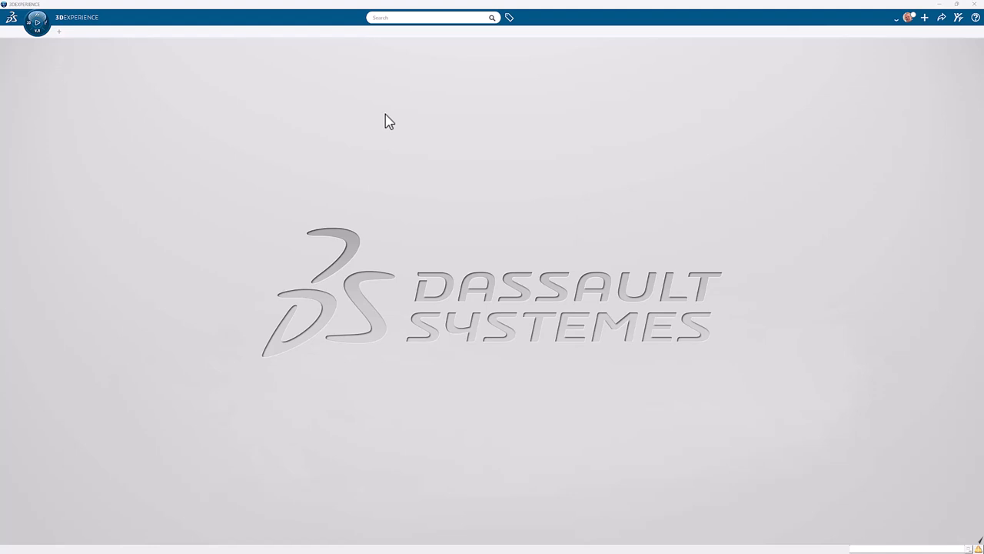
pyautogui.moveTo(926, 17)
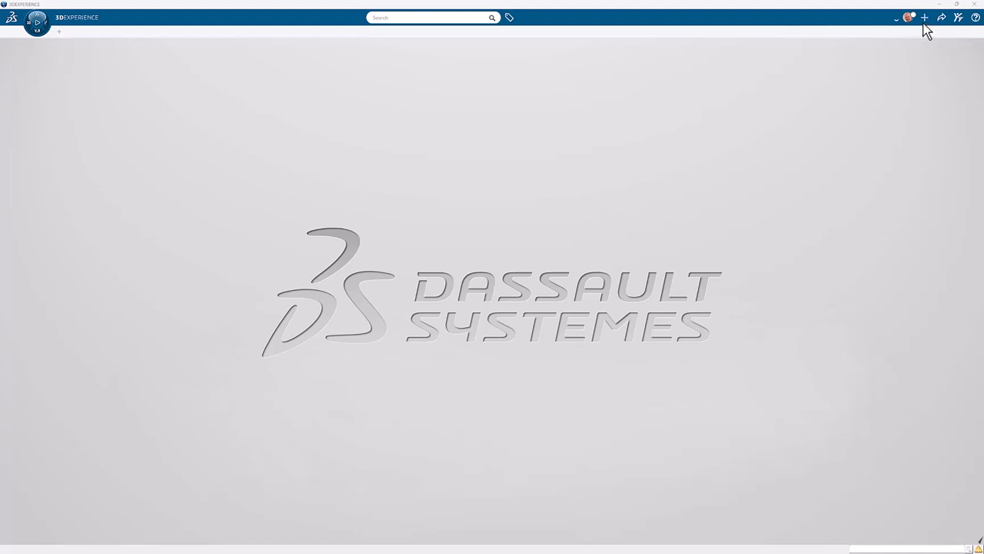
# - Show the full list of new content types from the Create menu
pyautogui.click(925, 17)
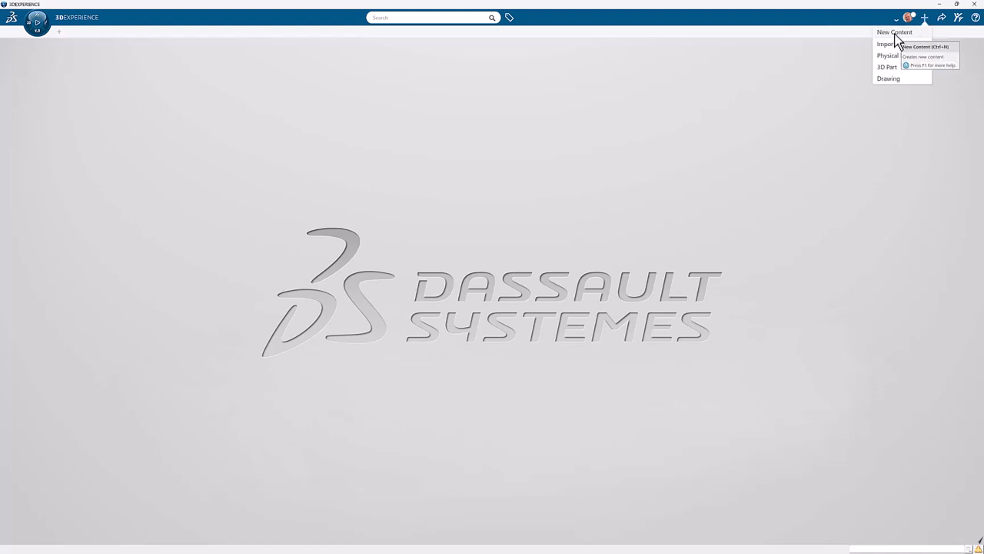
pyautogui.click(894, 33)
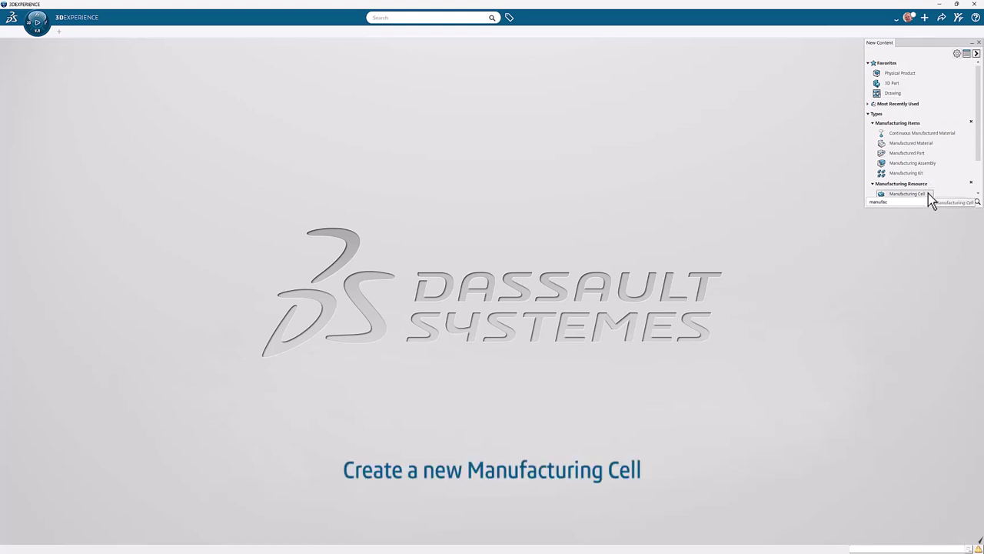
# - Create a new Manufacturing Cell, leave the assistant and show the bookmarked content
pyautogui.click(908, 194)
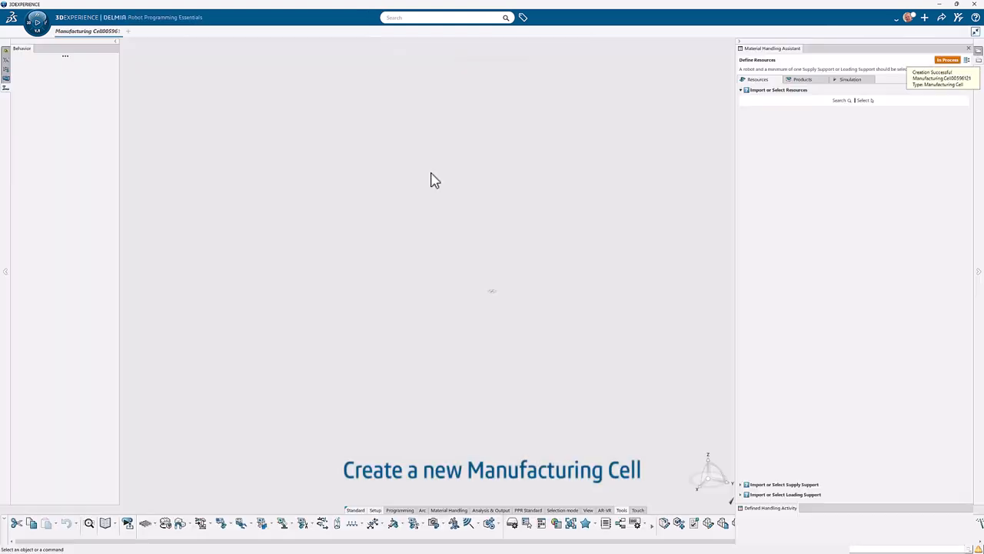
pyautogui.moveTo(329, 427)
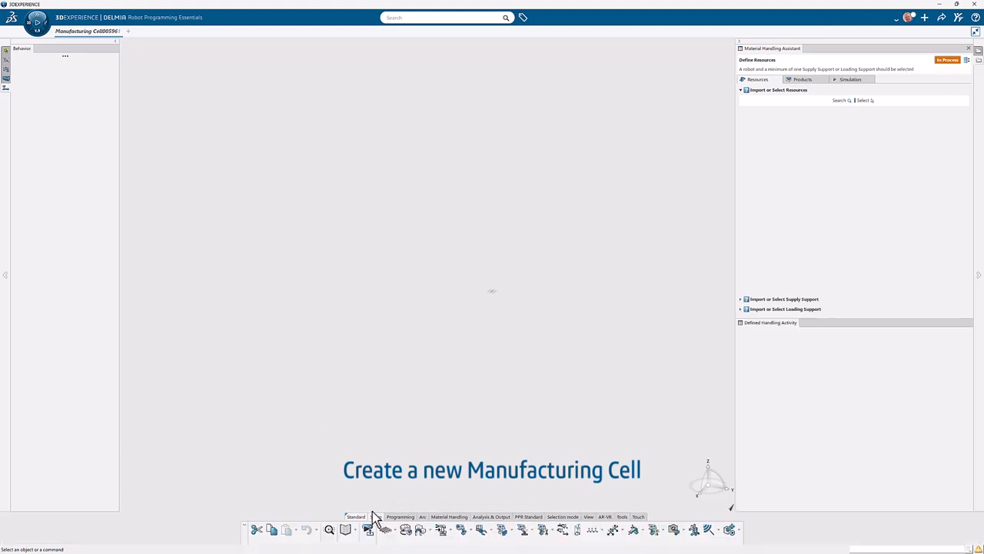
pyautogui.moveTo(369, 529)
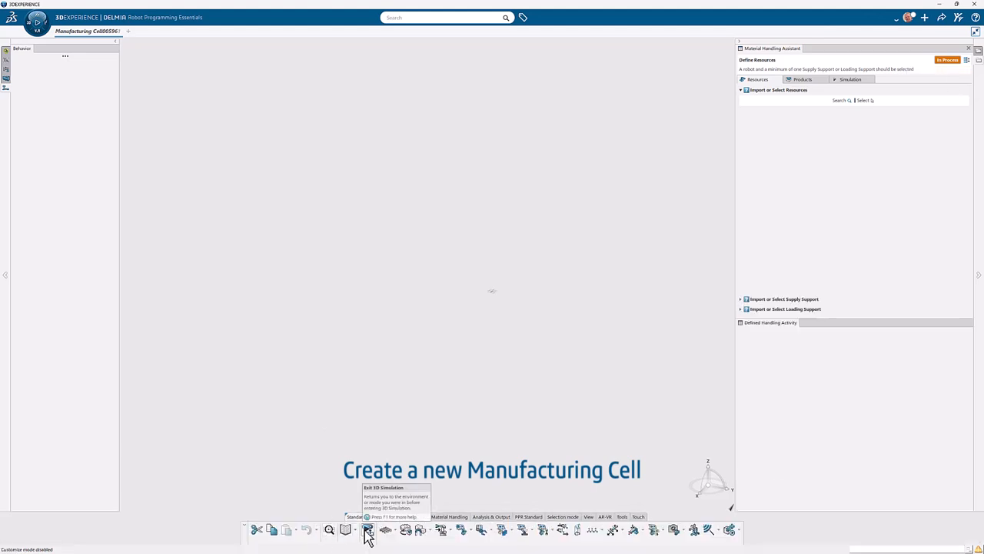
pyautogui.click(369, 529)
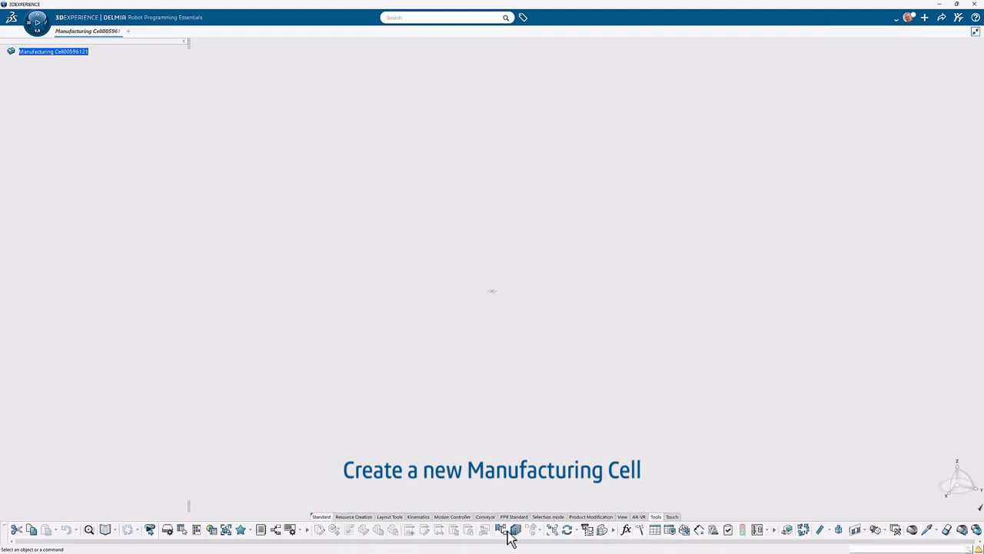
pyautogui.click(506, 529)
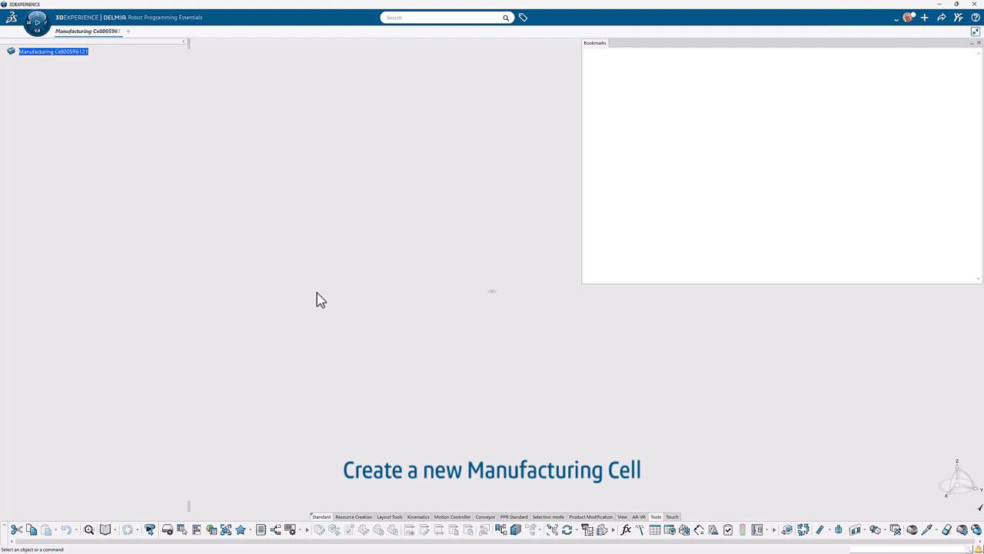
pyautogui.moveTo(544, 242)
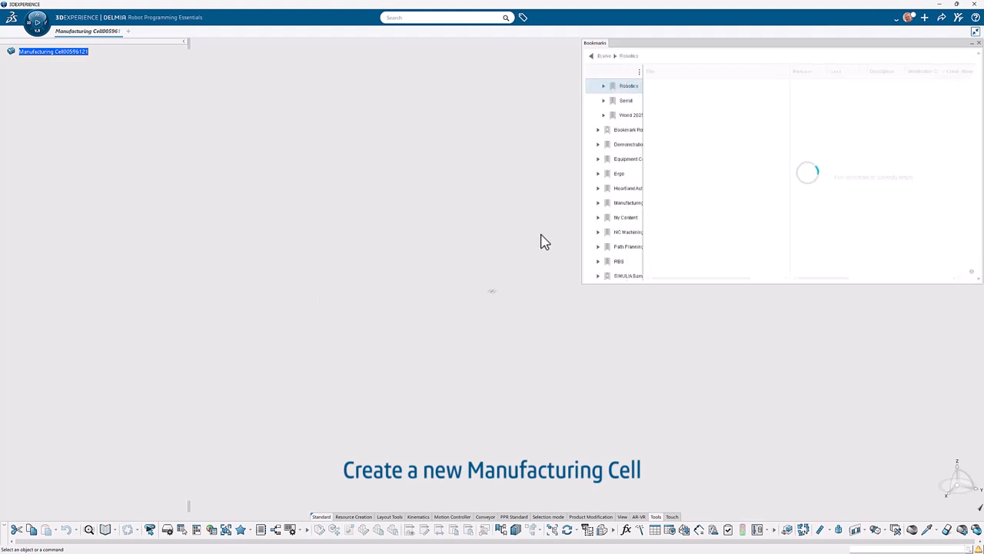
# - Insert the robot, roller conveyor, box and vacuum gripper from the Products bookmarks into the cell
pyautogui.click(628, 86)
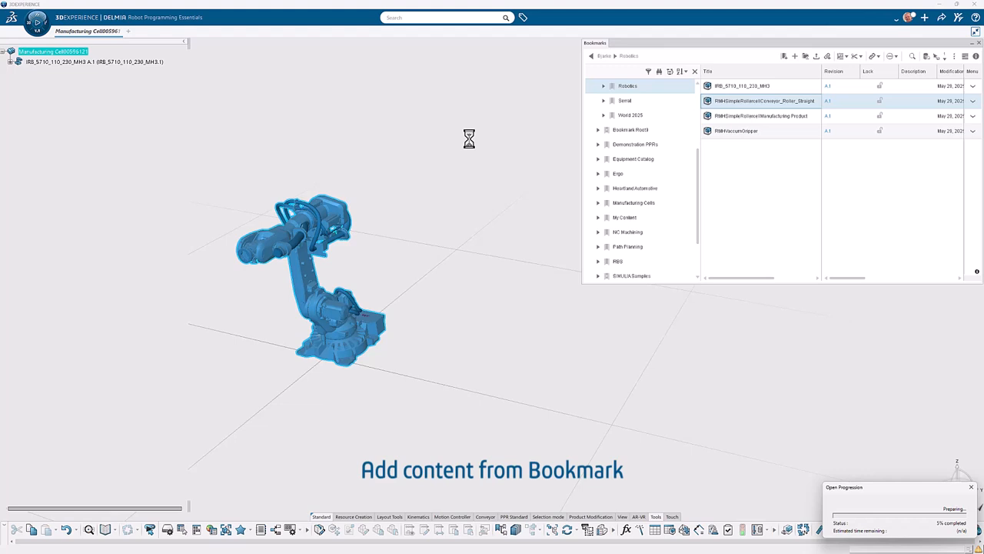
pyautogui.doubleClick(763, 100)
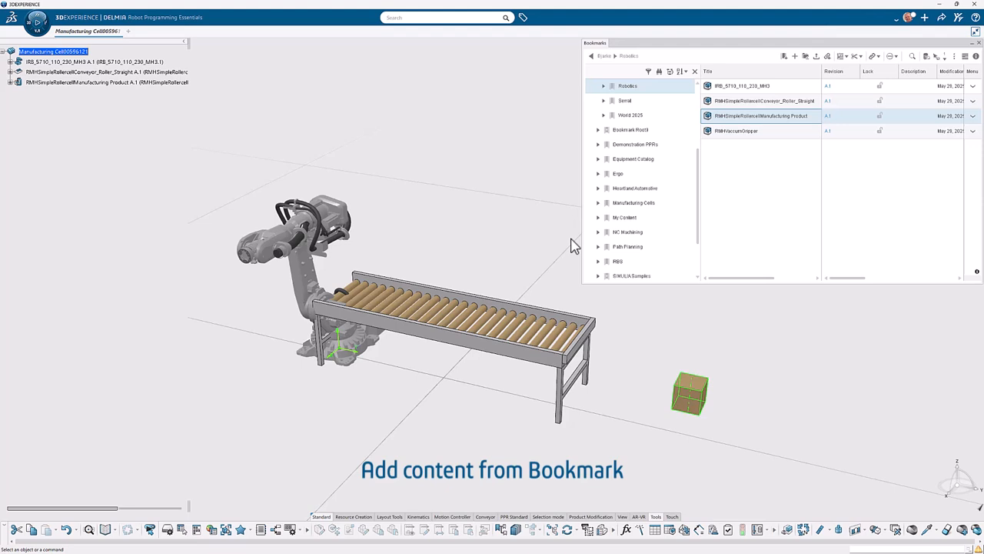
pyautogui.click(735, 131)
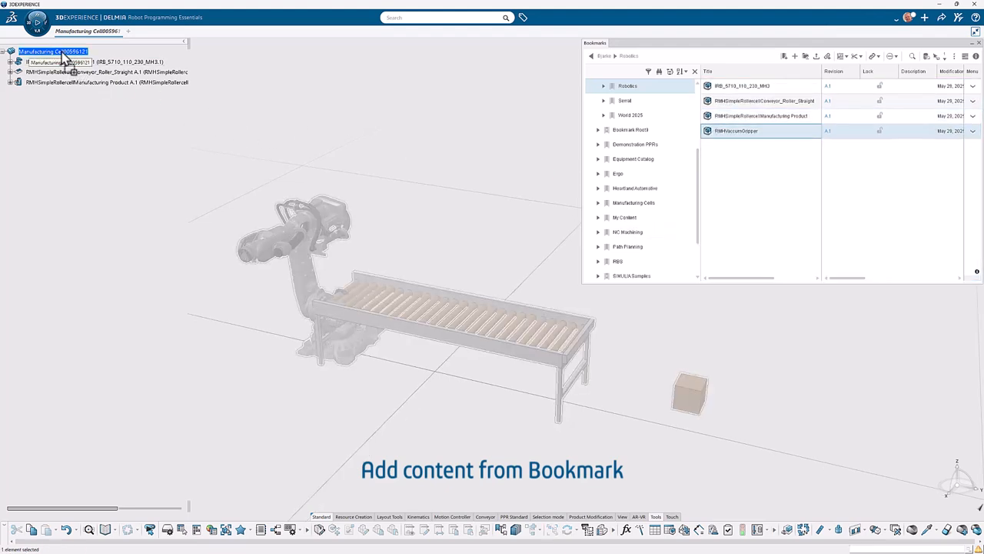
pyautogui.doubleClick(735, 131)
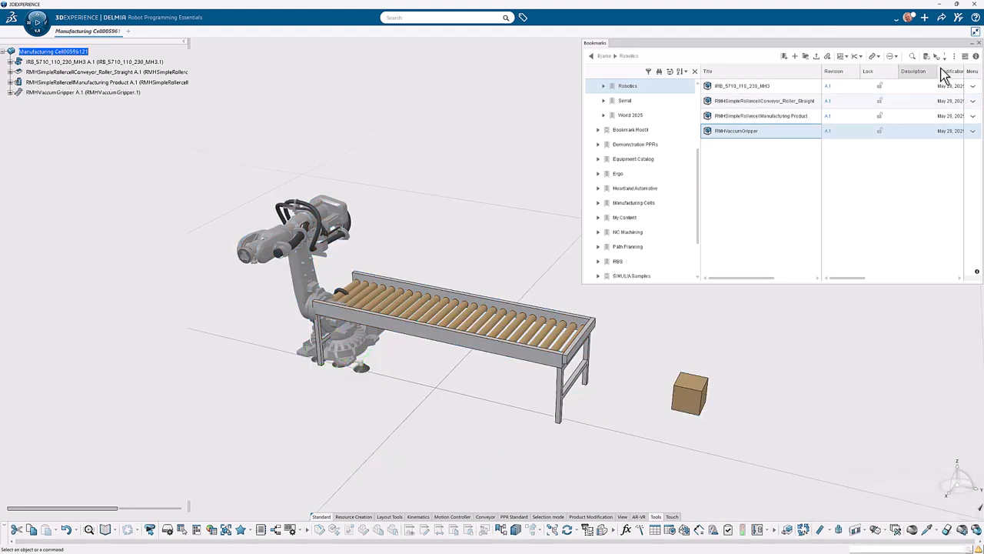
pyautogui.click(696, 71)
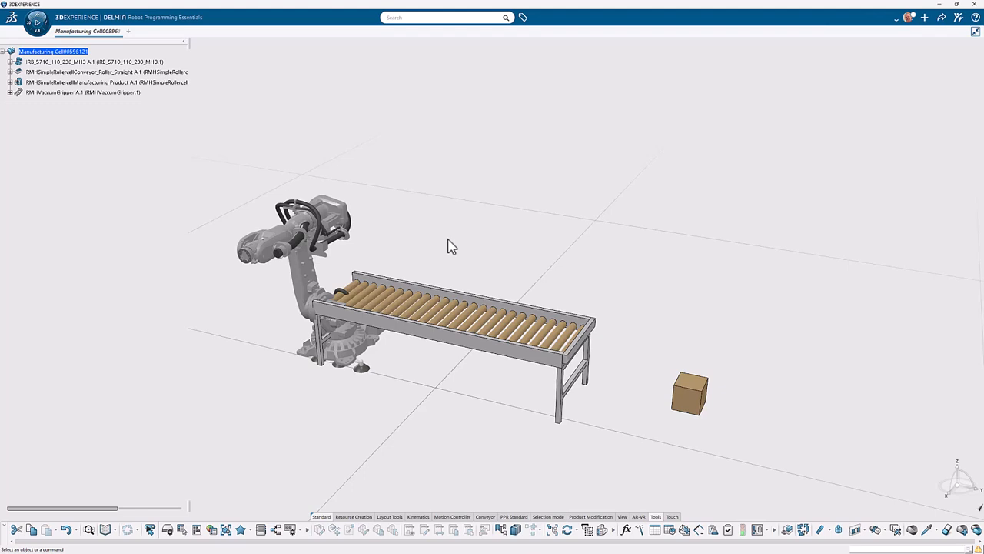
pyautogui.moveTo(960, 489)
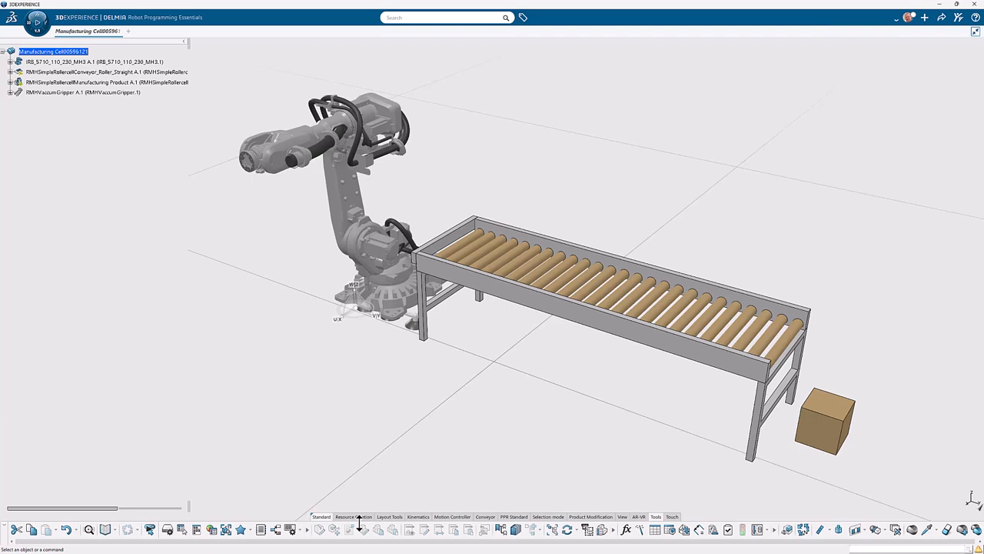
# - Frame the robot and conveyor in view and show the Resource Creation commands
pyautogui.click(353, 523)
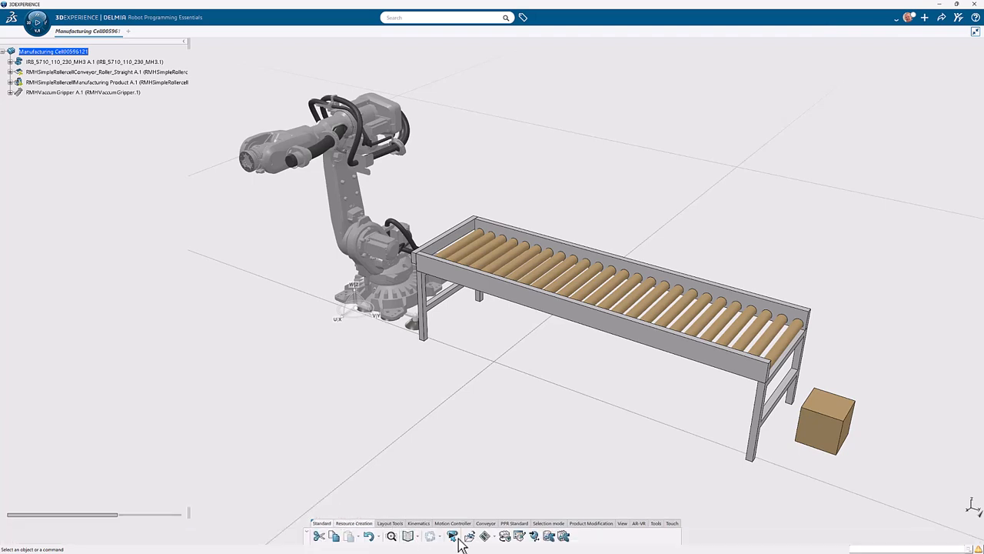
# - In the Material Handling Assistant, set the vacuum gripper as the robot's tool
pyautogui.click(452, 536)
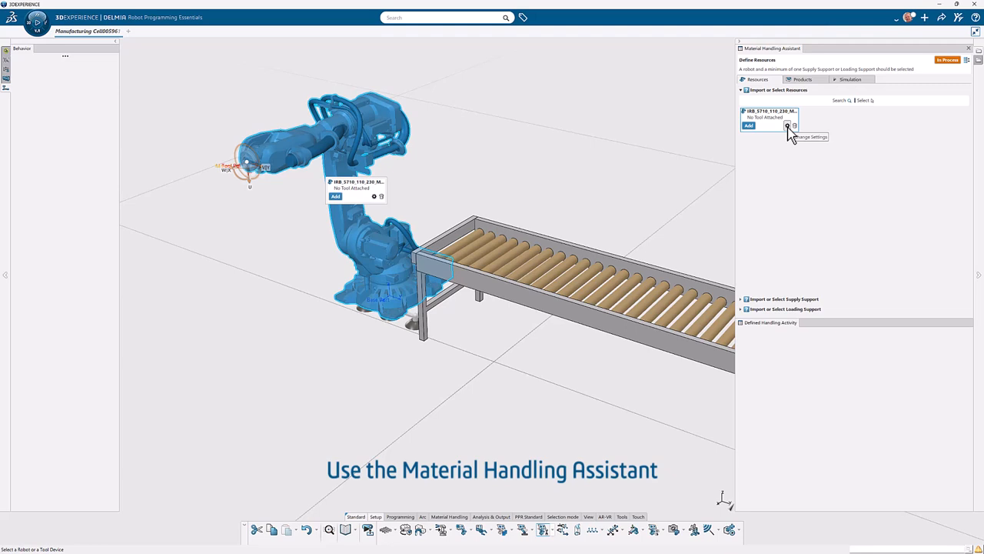
pyautogui.click(788, 126)
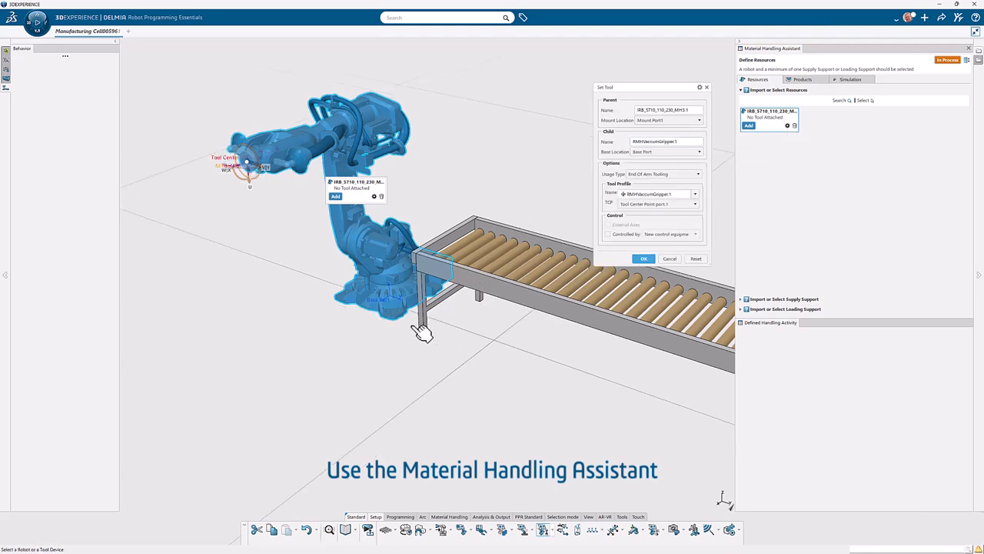
pyautogui.moveTo(290, 184)
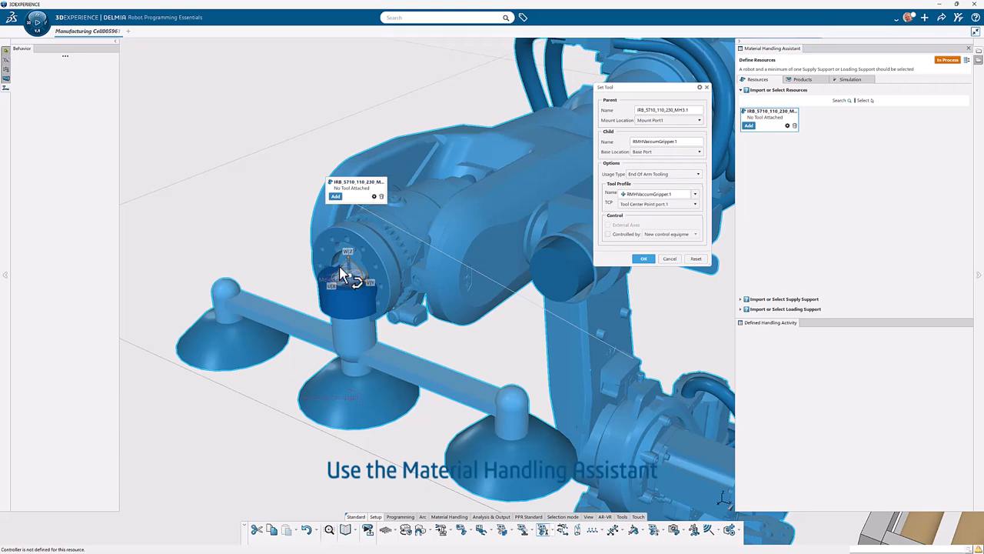
pyautogui.moveTo(346, 277); pyautogui.dragTo(438, 247)
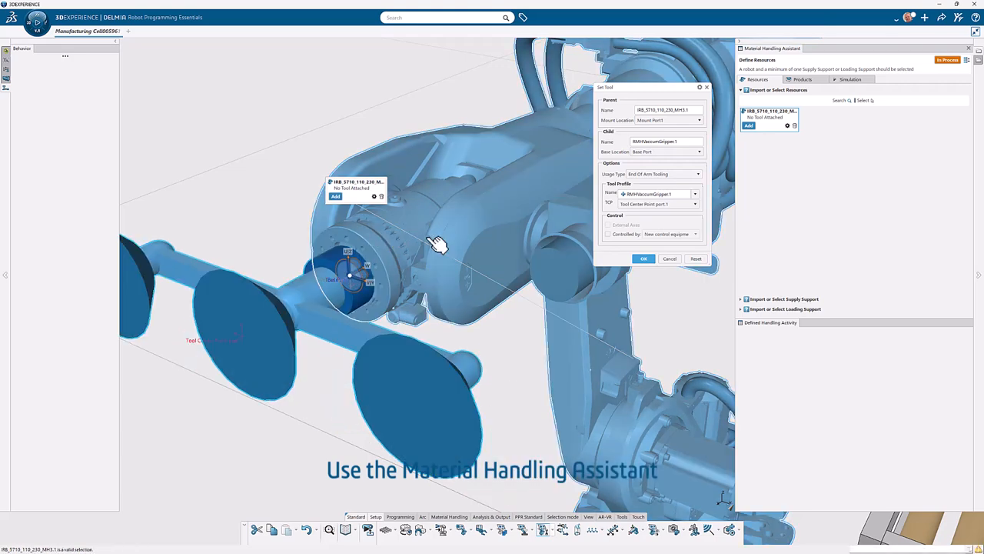
pyautogui.moveTo(438, 246); pyautogui.dragTo(548, 338)
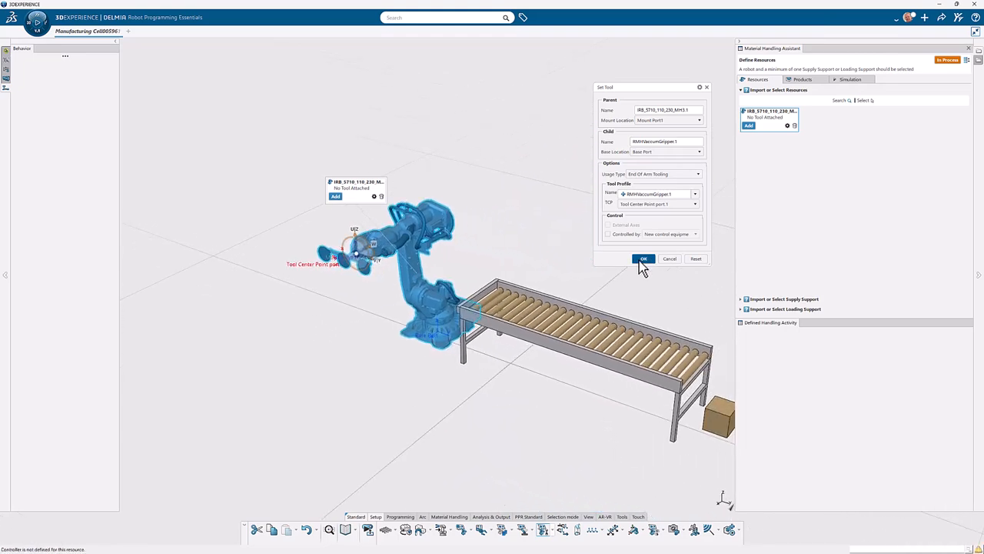
pyautogui.click(643, 258)
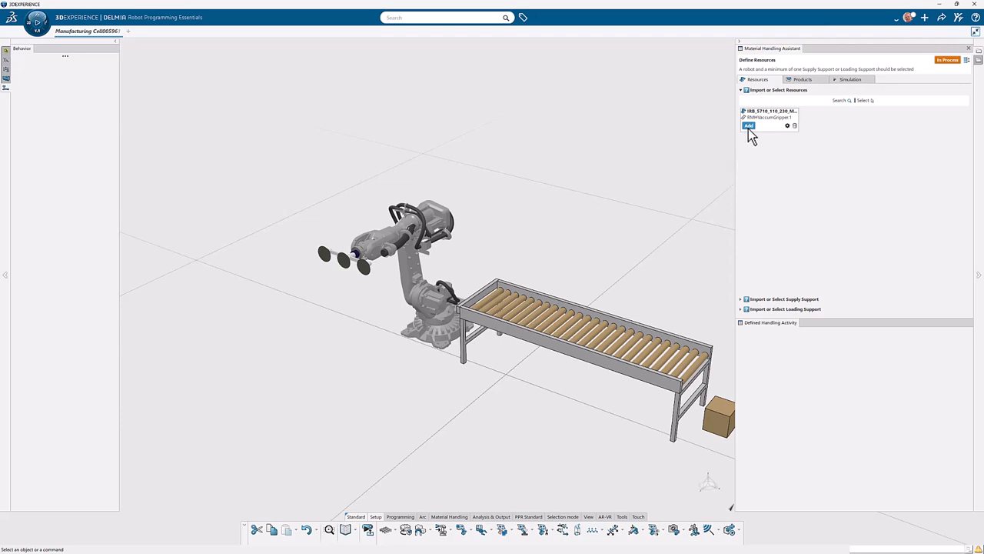
# - Validate the gripper-equipped robot as resource and the roller conveyor as supply support
pyautogui.click(748, 127)
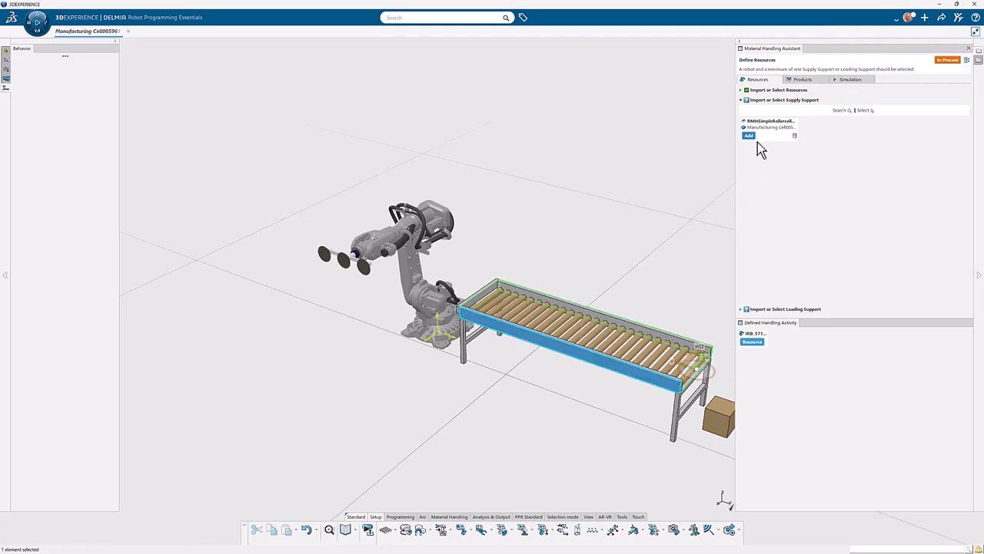
pyautogui.click(748, 135)
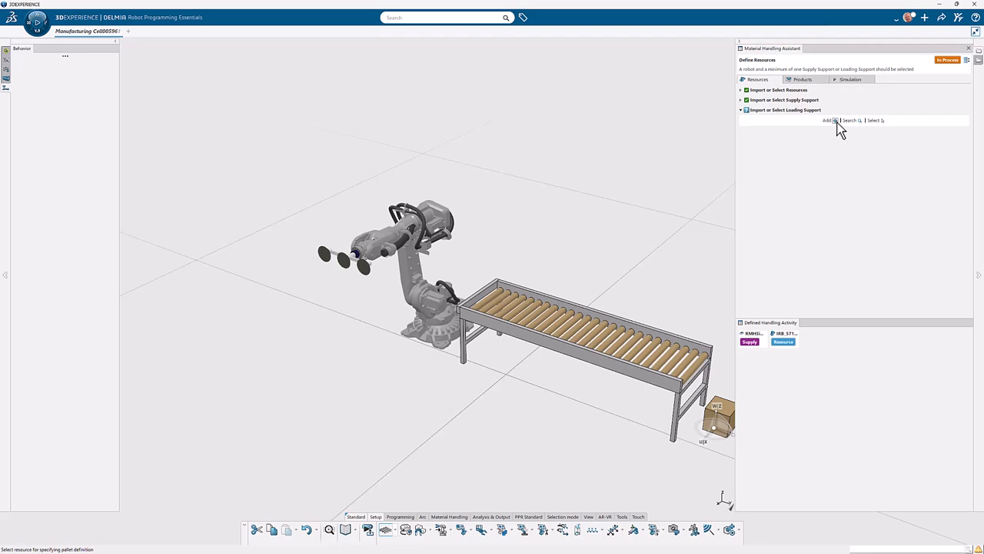
# - Create a standard-size pallet, position it beside the robot and validate it as loading support
pyautogui.click(828, 120)
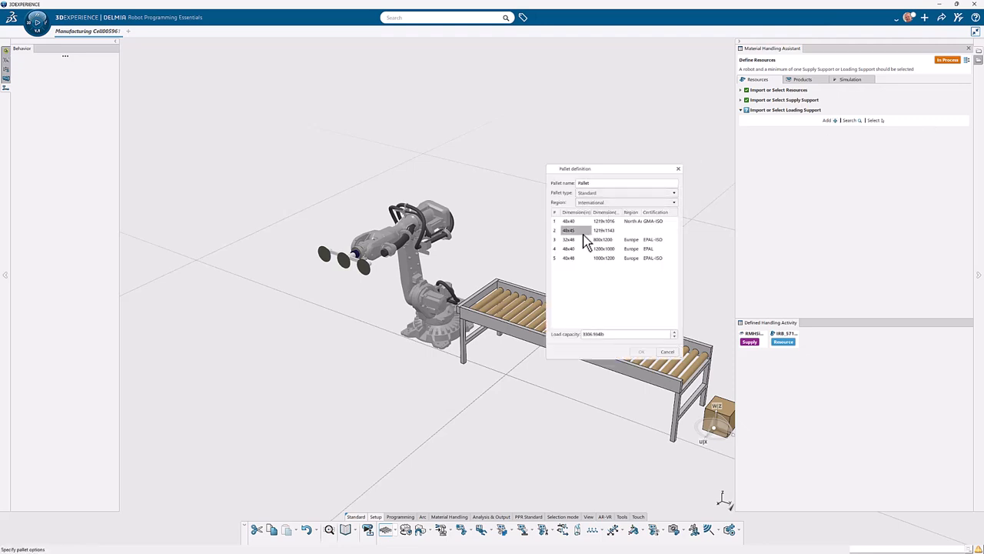
pyautogui.click(641, 351)
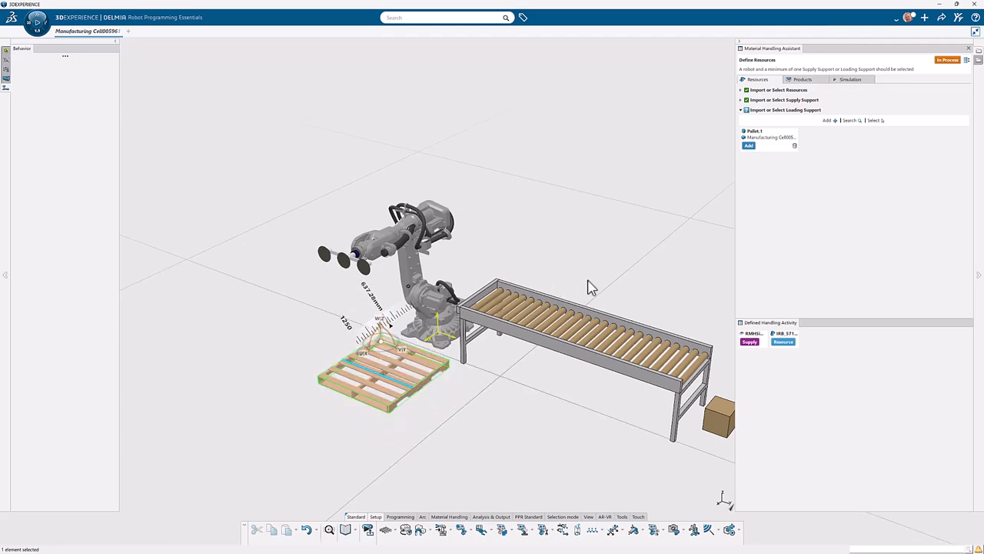
pyautogui.click(748, 145)
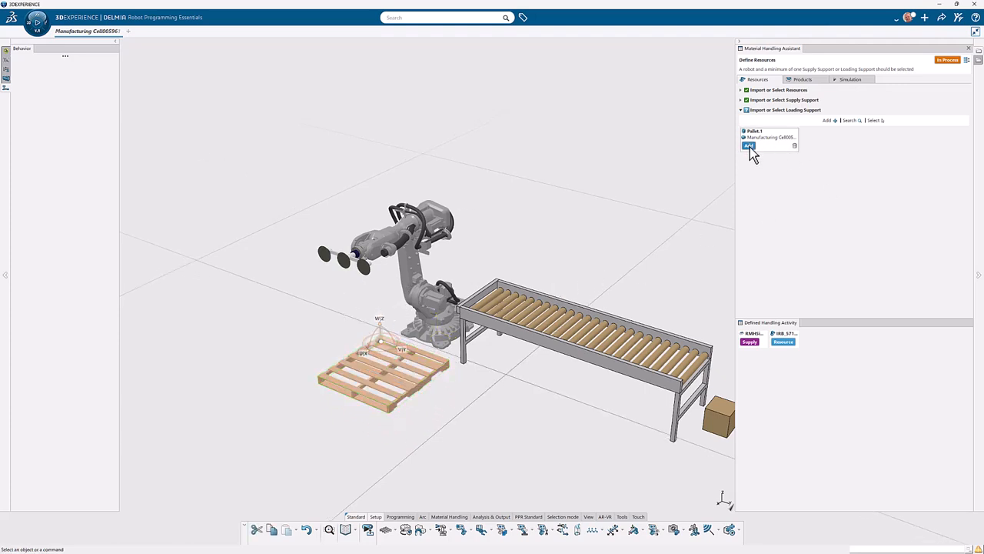
pyautogui.click(803, 80)
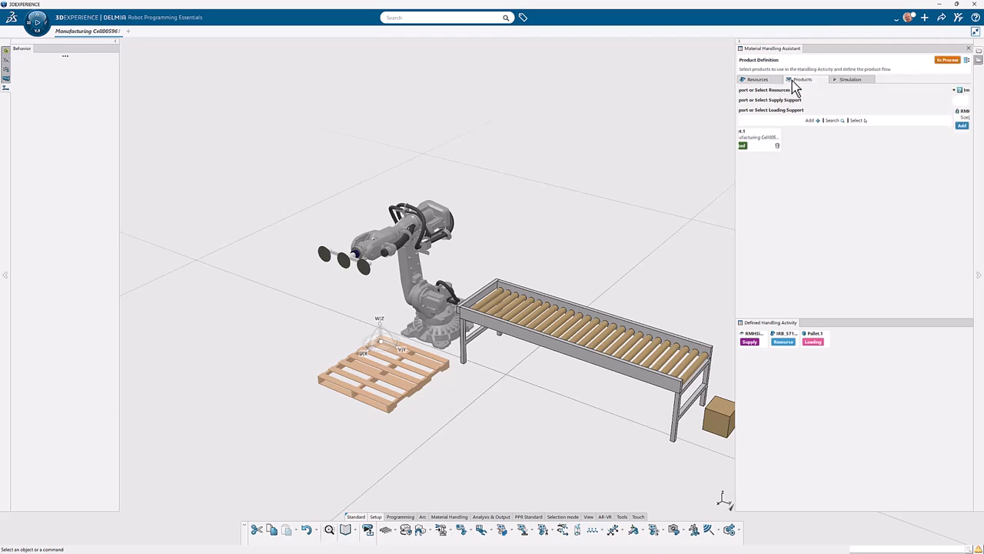
# - Validate the box as handled product and confirm its Parameters, Safe Path and Layout settings to create the trajectory
pyautogui.click(802, 80)
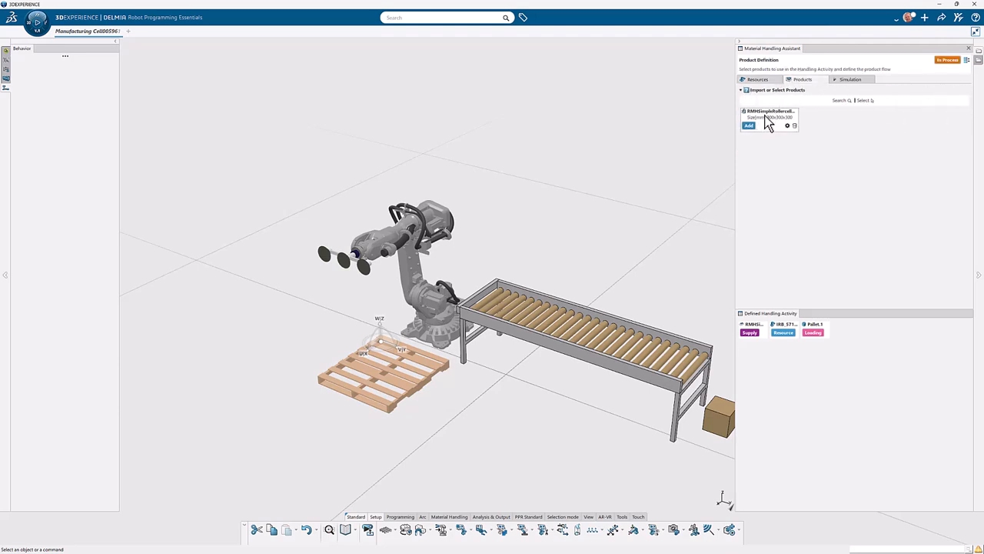
pyautogui.click(748, 126)
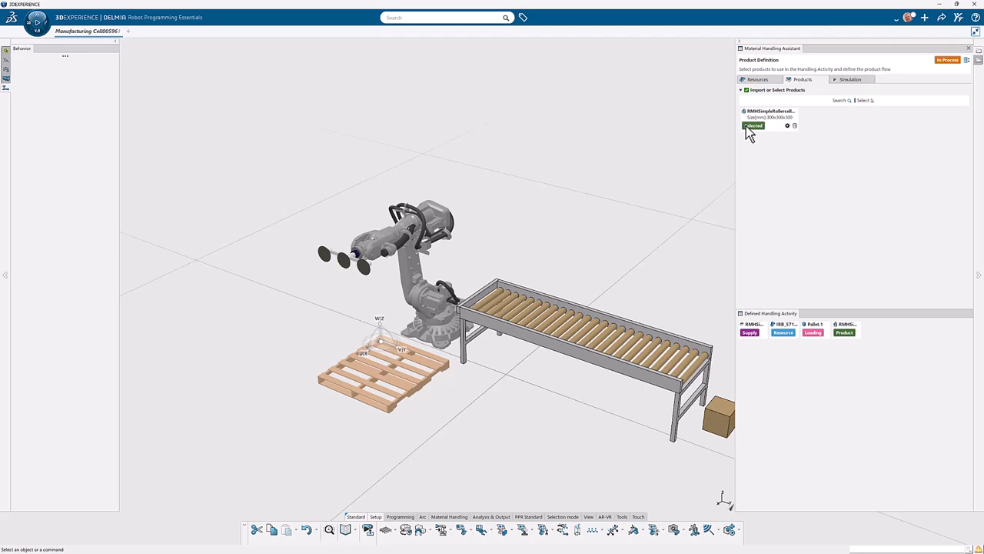
pyautogui.moveTo(793, 126)
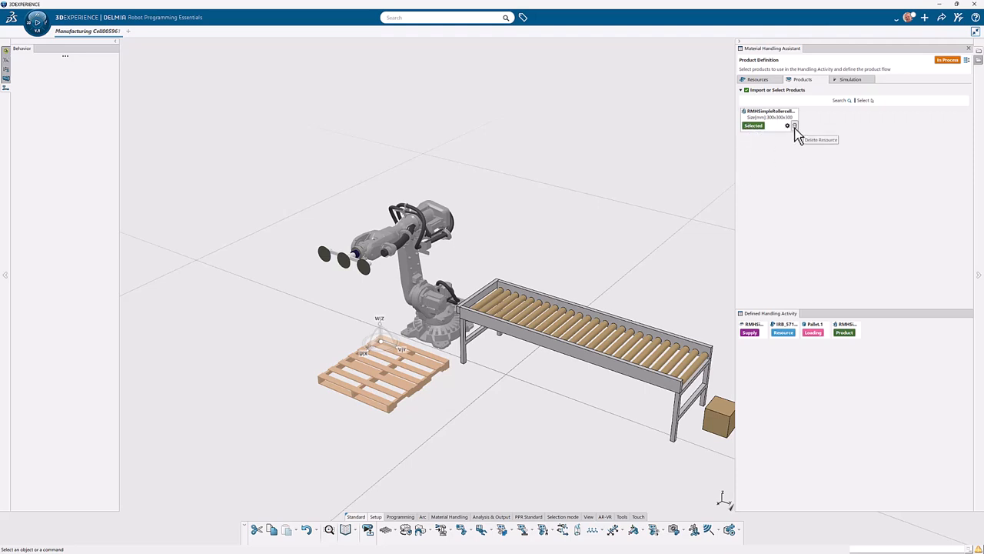
pyautogui.click(793, 126)
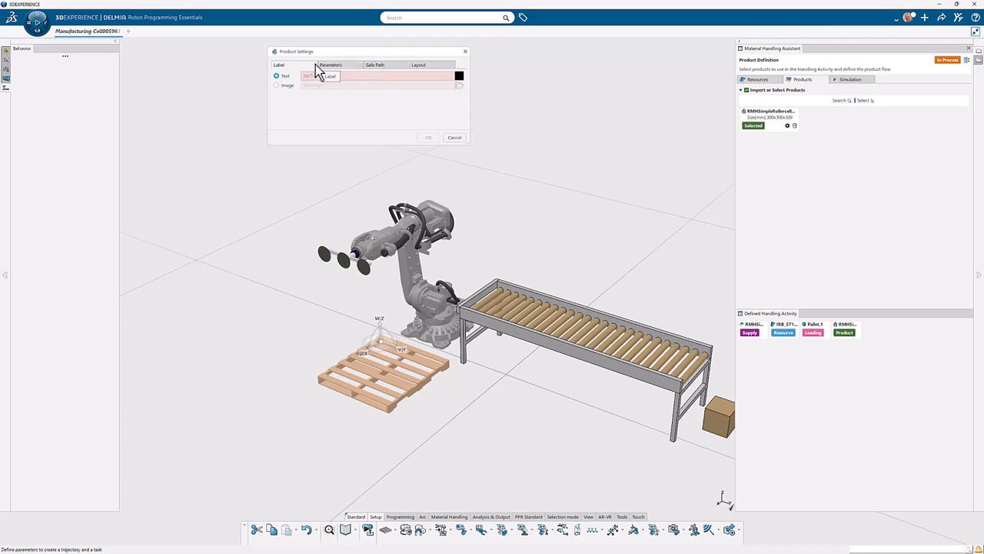
pyautogui.click(329, 65)
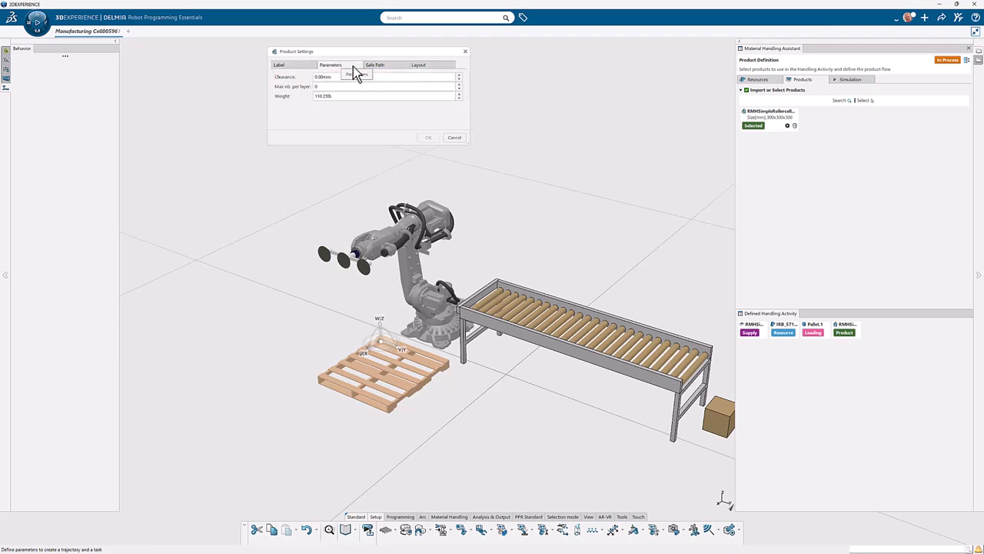
pyautogui.click(375, 64)
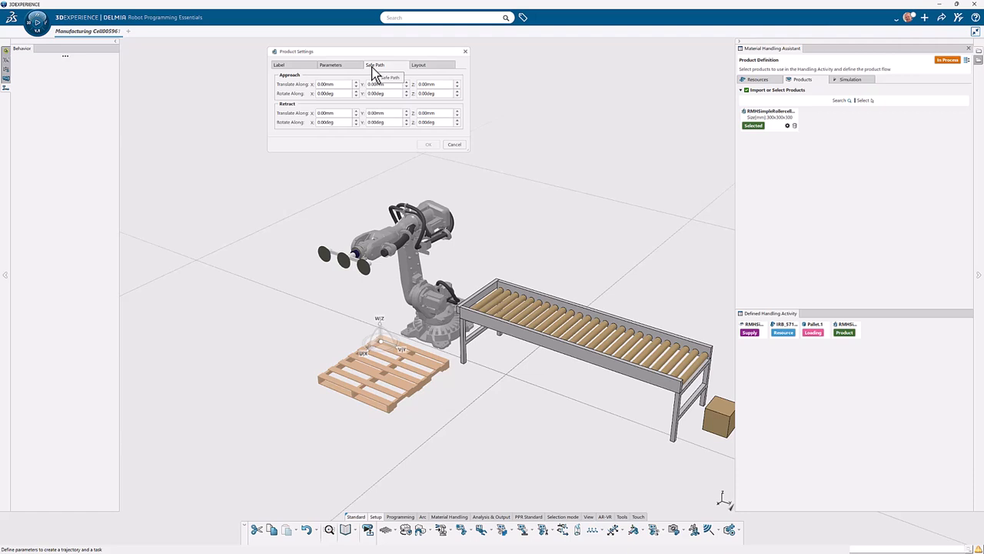
pyautogui.click(418, 65)
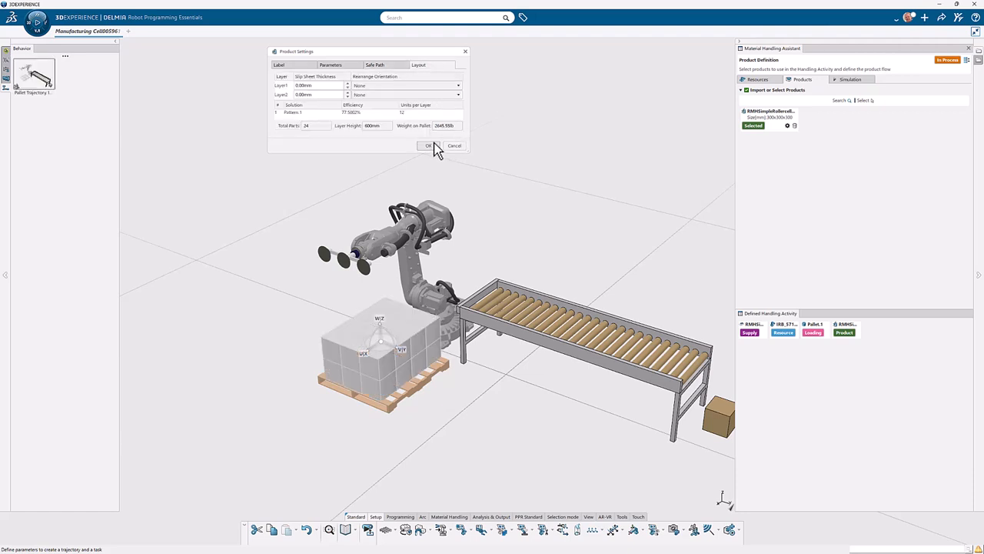
pyautogui.click(427, 145)
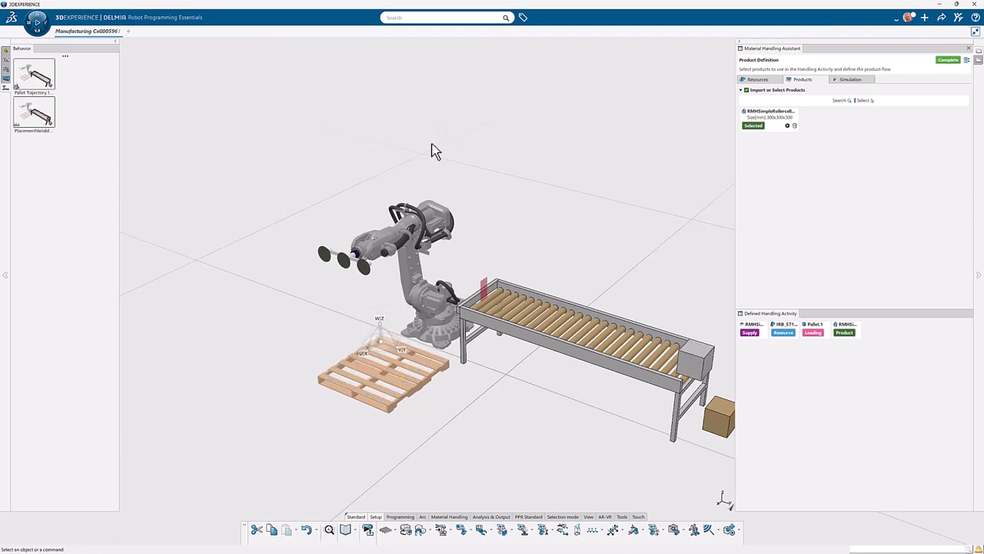
pyautogui.click(851, 80)
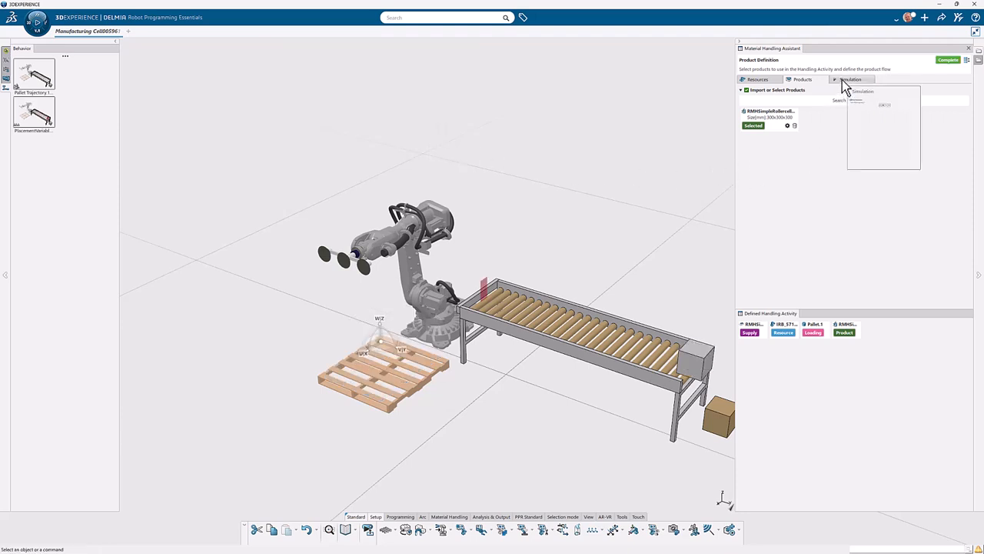
# - Play the palletizing simulation stacking boxes onto the pallet, then reset it
pyautogui.click(851, 77)
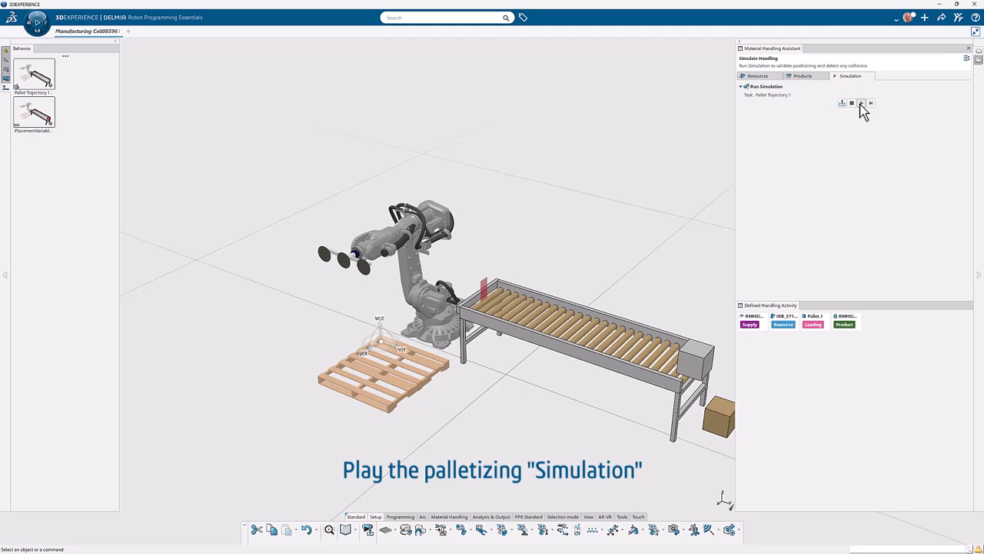
pyautogui.moveTo(862, 103)
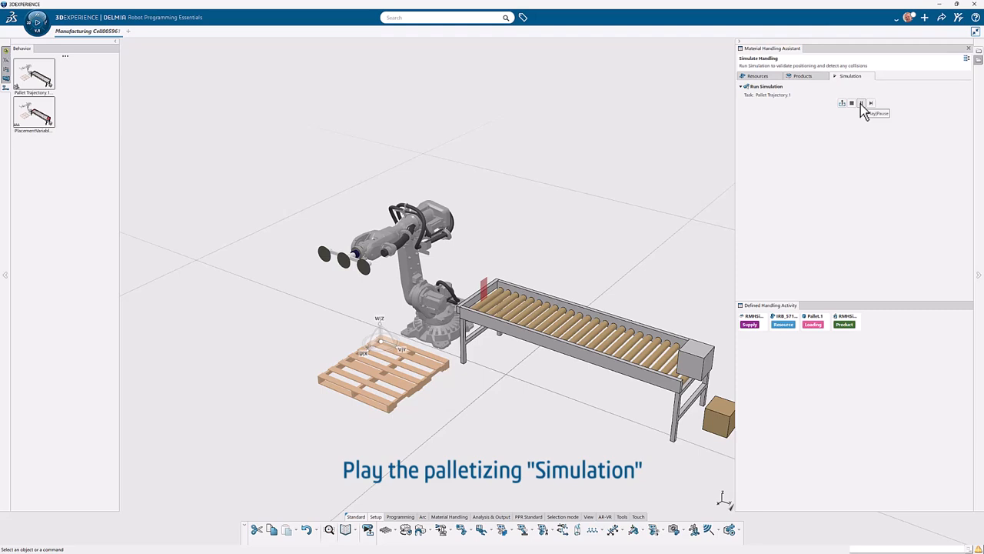
pyautogui.click(861, 103)
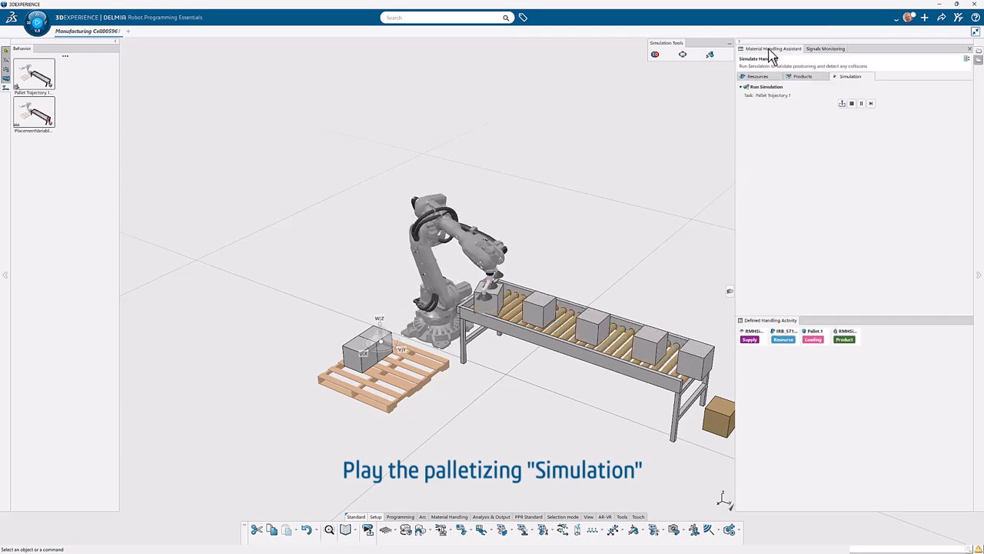
pyautogui.click(852, 103)
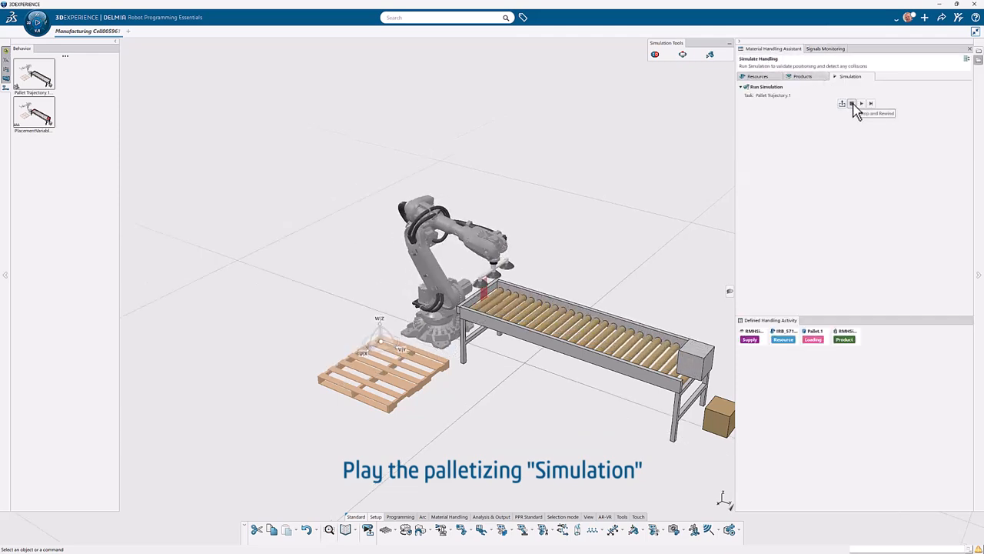